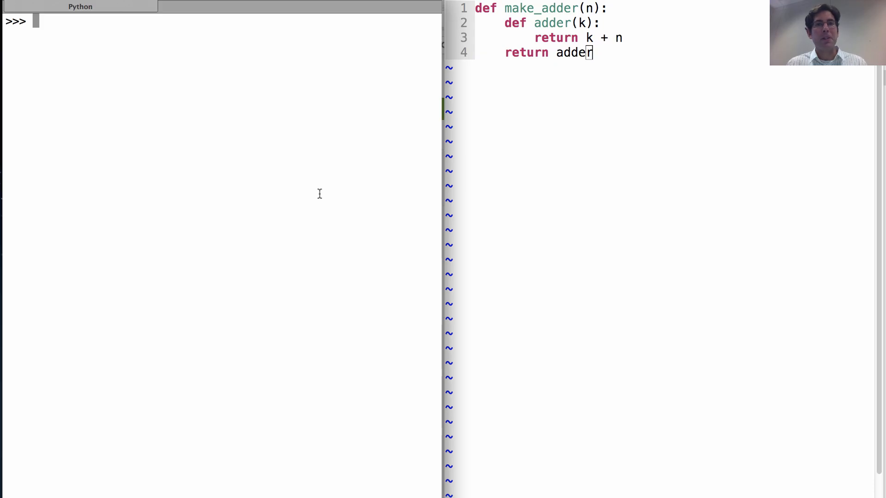
mouse_move(215, 130)
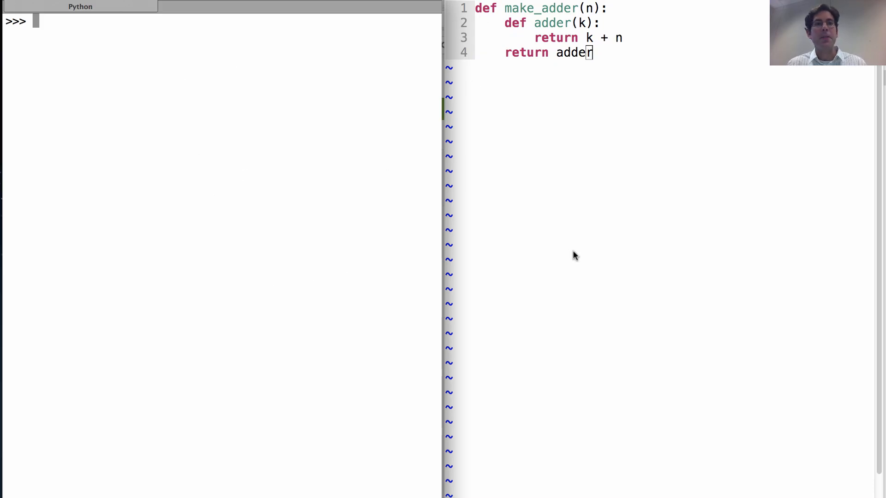
Define f(x, y) returning g(x) and g(a) returning a + y at the >>> prompt.
text(def f(x, y):)
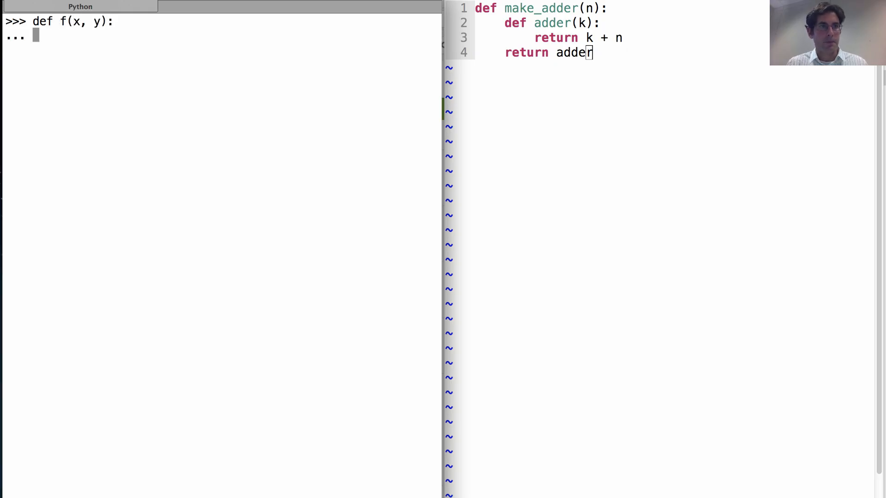
text(return g)
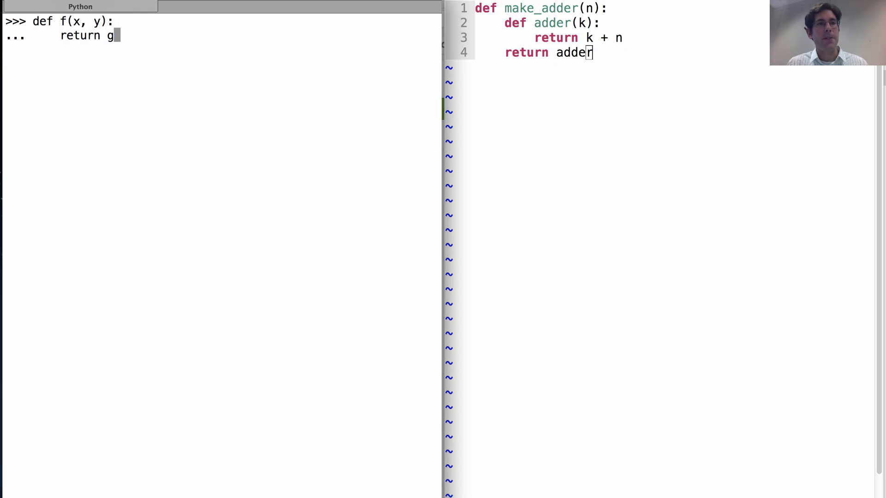
text((x)
text(def)
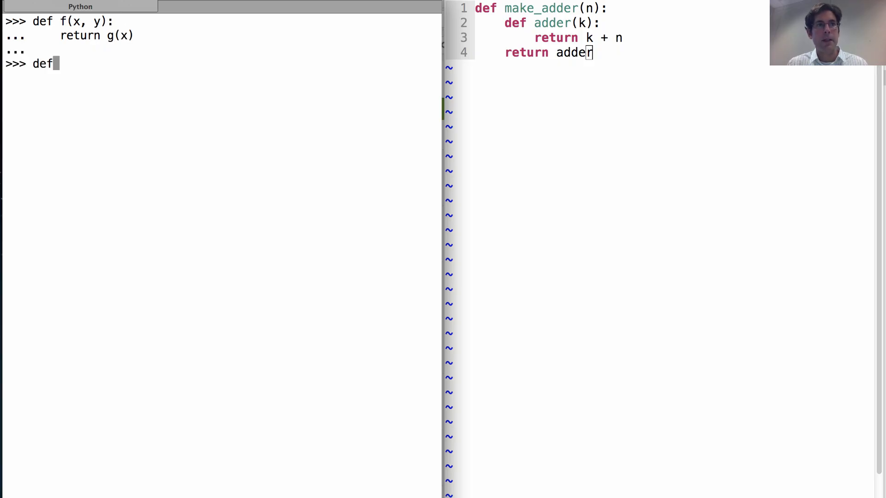
text(g(a):)
text(return a + y)
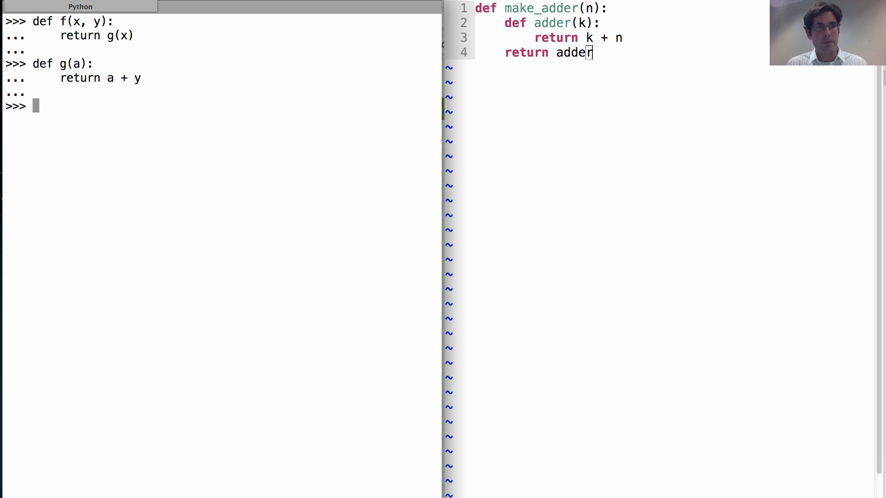
Enter the call f(1, 2) at the prompt.
text(f(1, 2)
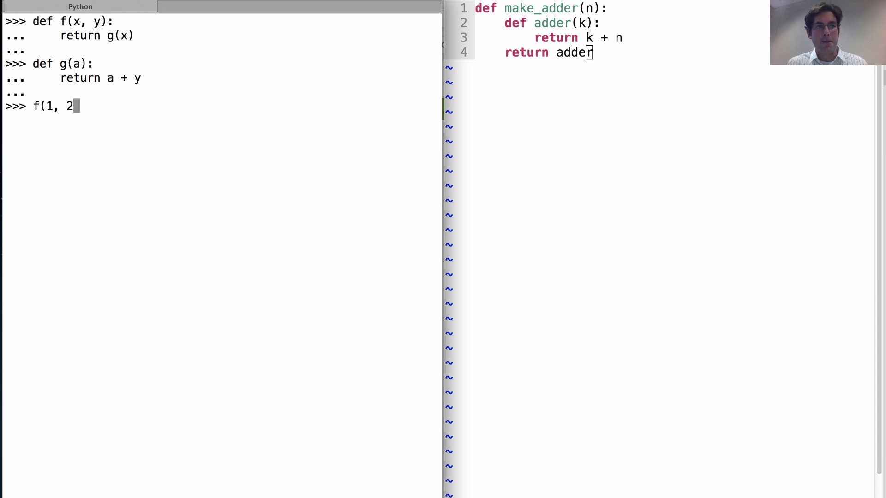
text())
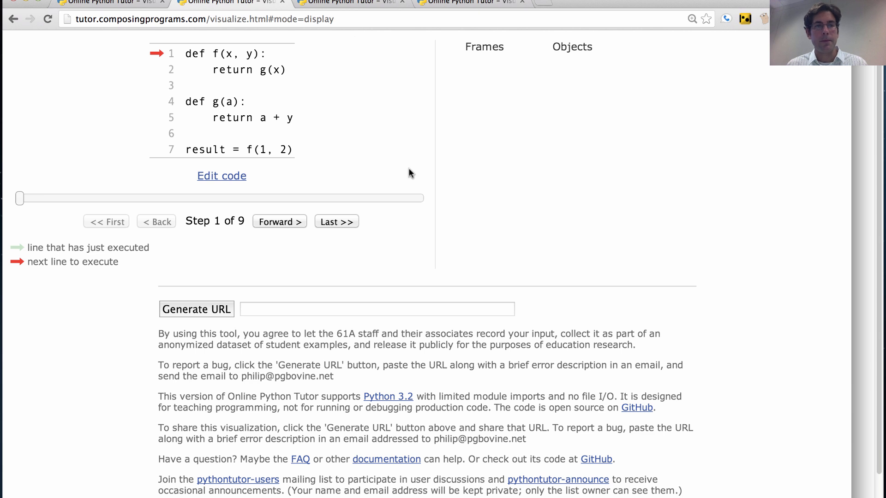
Step forward to 5 of 9: f's frame holds x=1, y=2 and g's frame holds a=1.
click(279, 220)
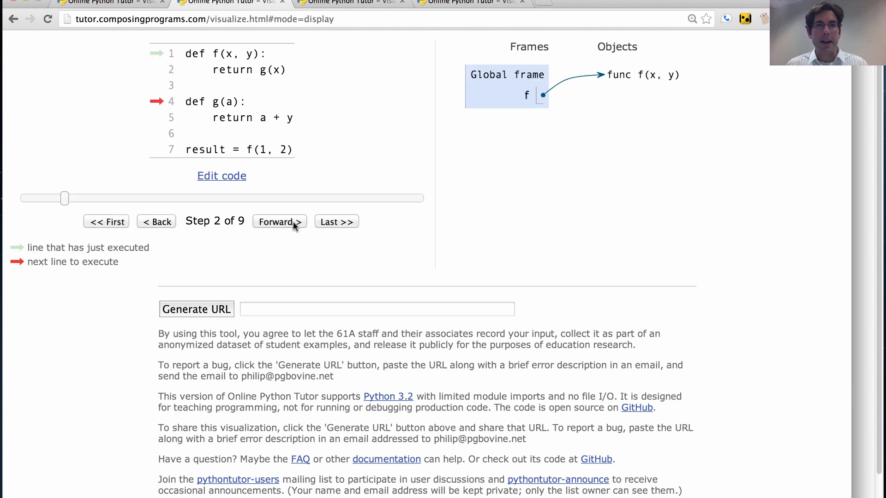
click(279, 220)
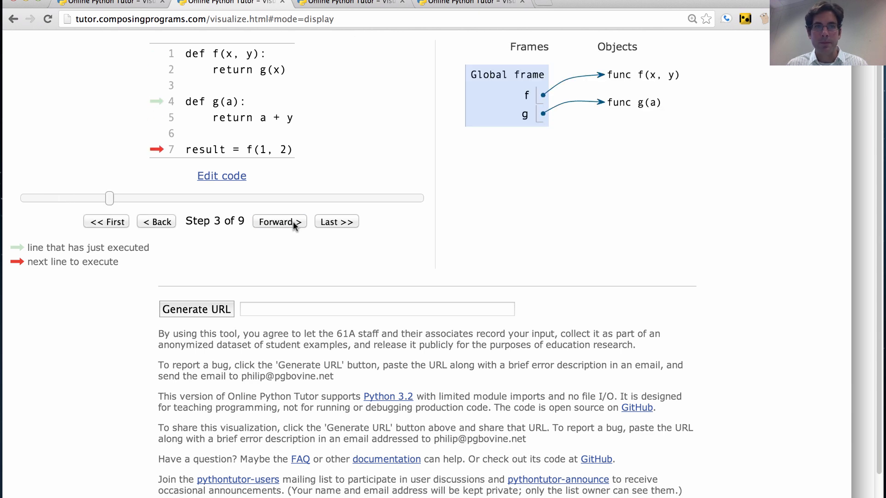
click(279, 221)
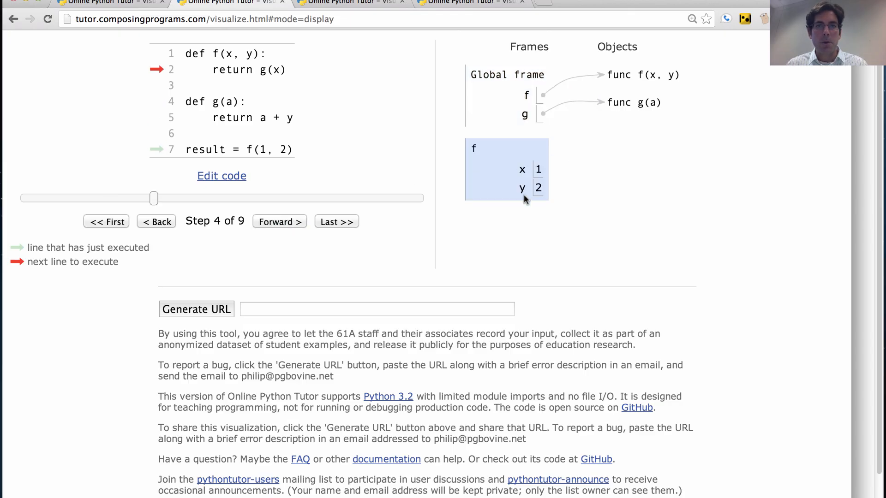
click(279, 220)
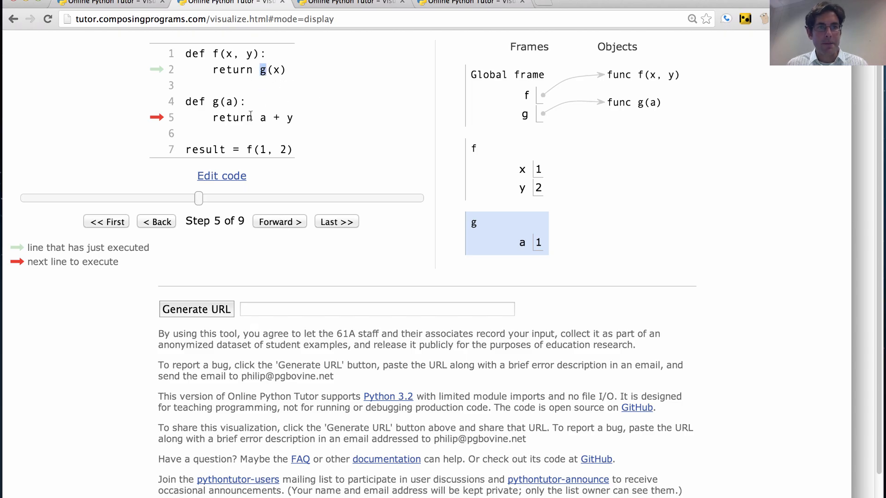
mouse_move(518, 243)
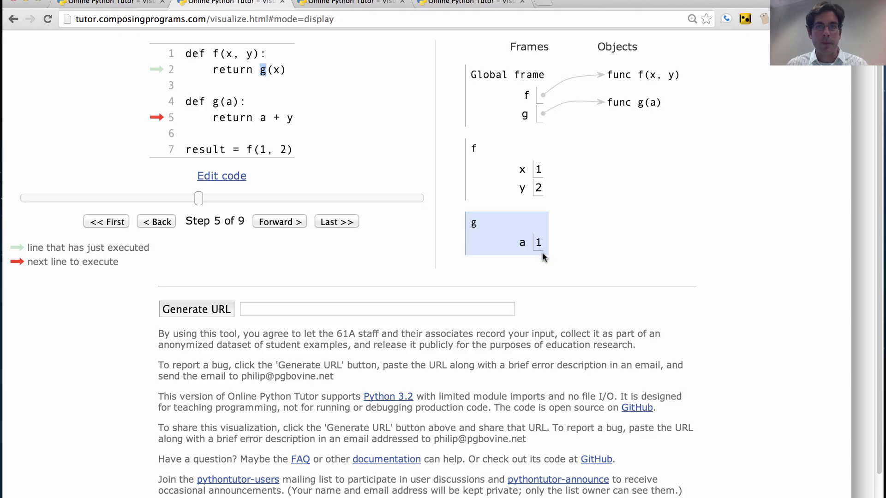
mouse_move(440, 264)
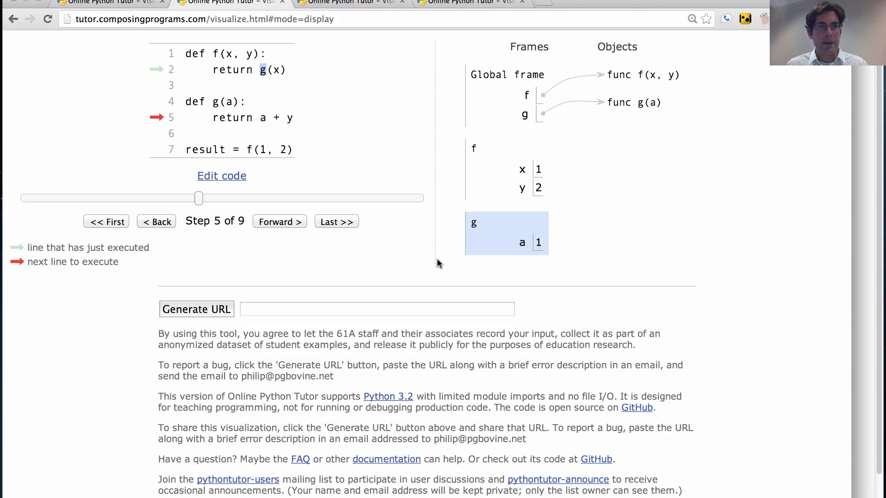
Evaluate return a + y so the NameError 'global name y is not defined' appears at step 6.
click(279, 221)
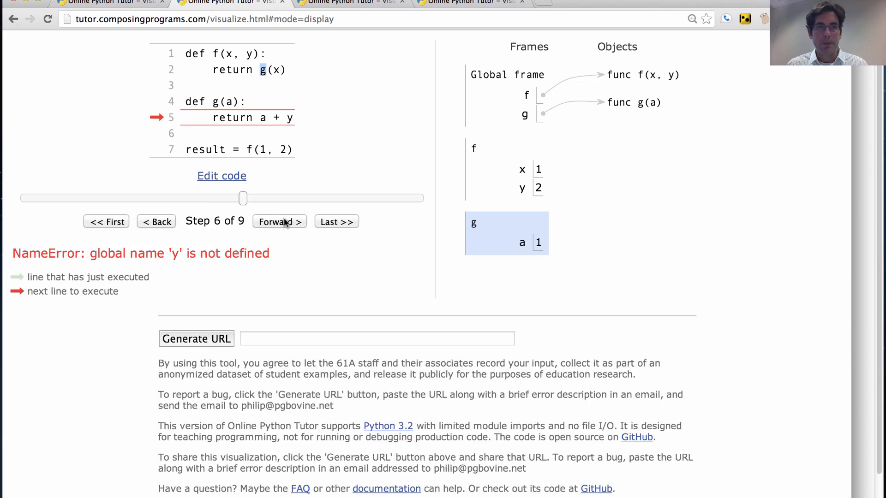
mouse_move(258, 271)
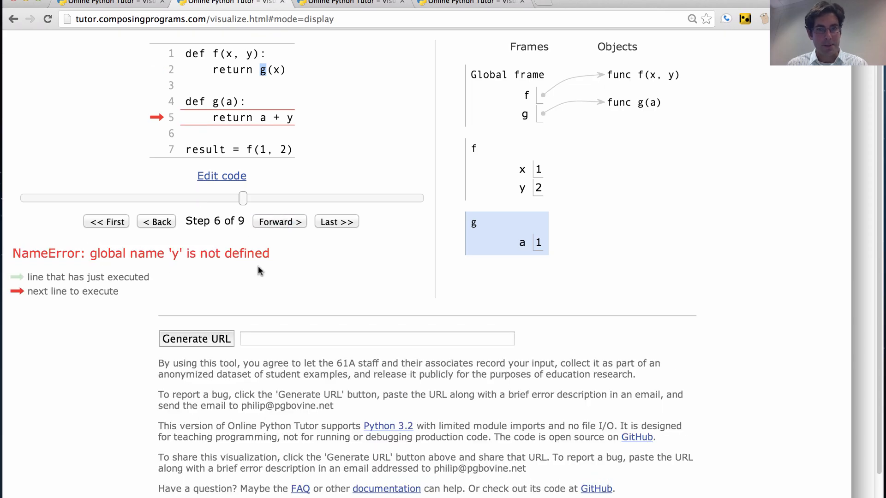
mouse_move(368, 265)
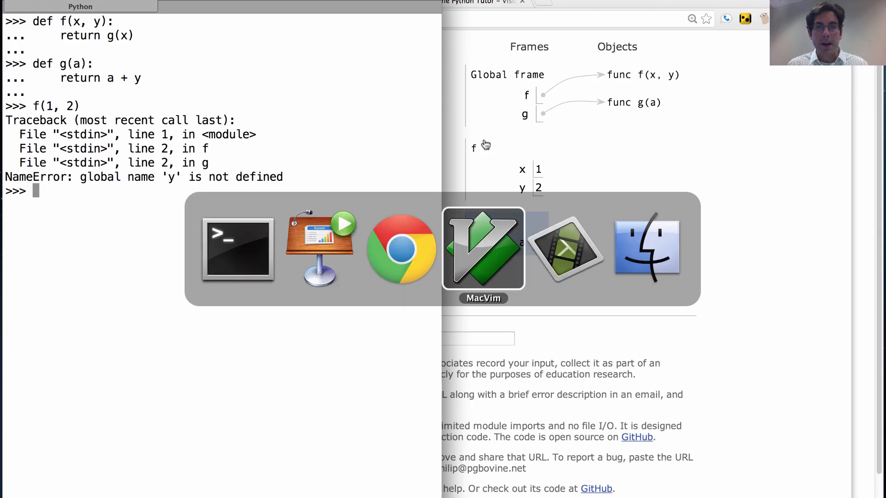
Bring the make_adder code forward and highlight the n inside return k + n.
click(483, 250)
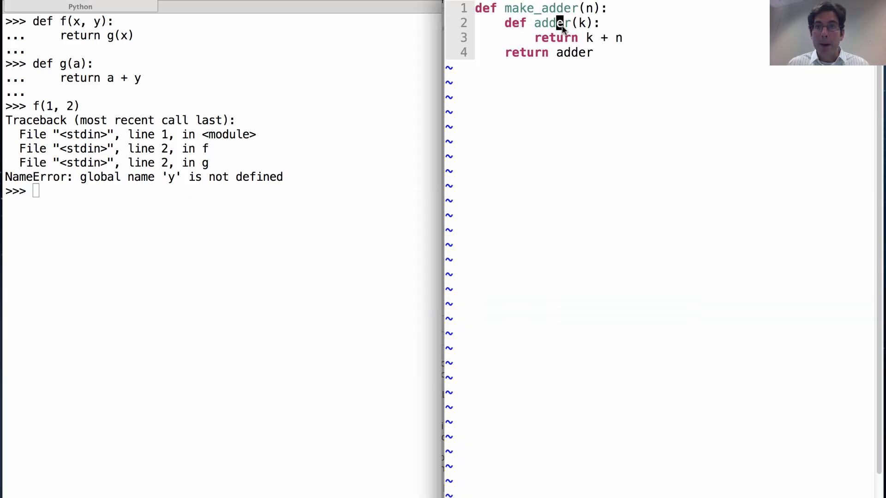
double_click(615, 38)
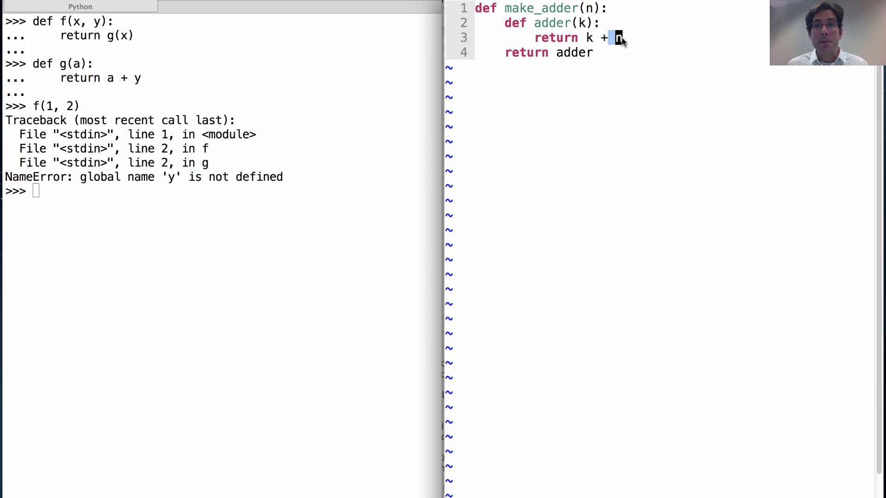